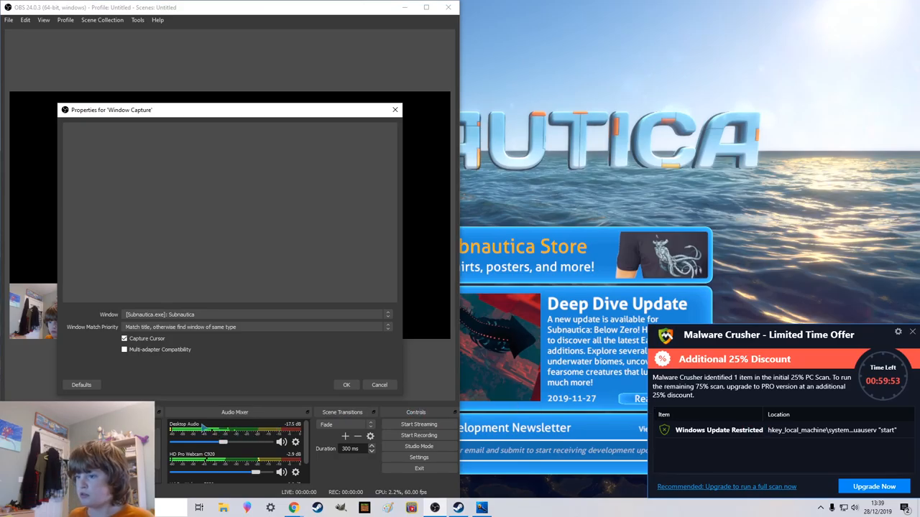
mouse_move(41, 202)
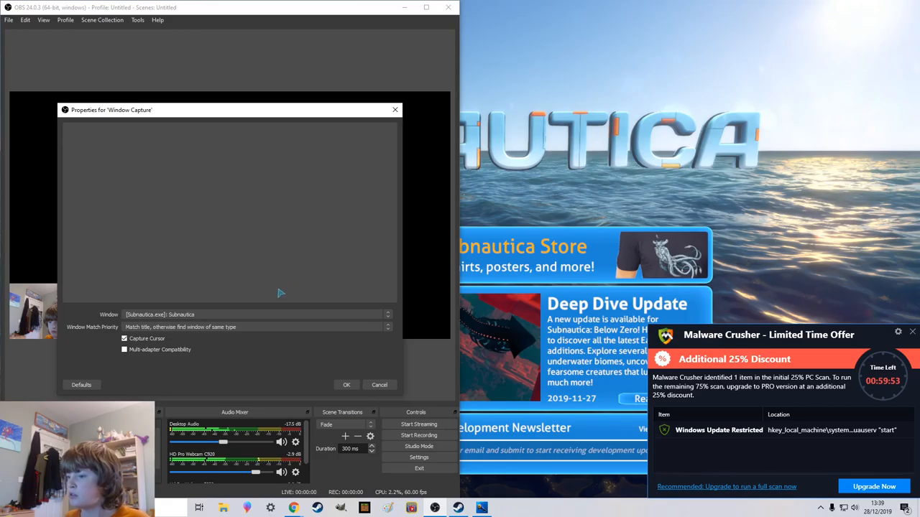
mouse_move(232, 259)
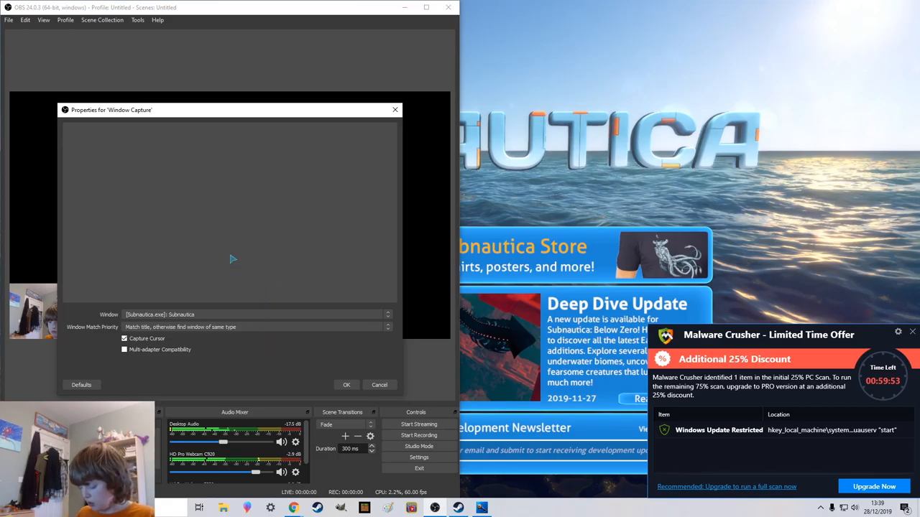
mouse_move(165, 180)
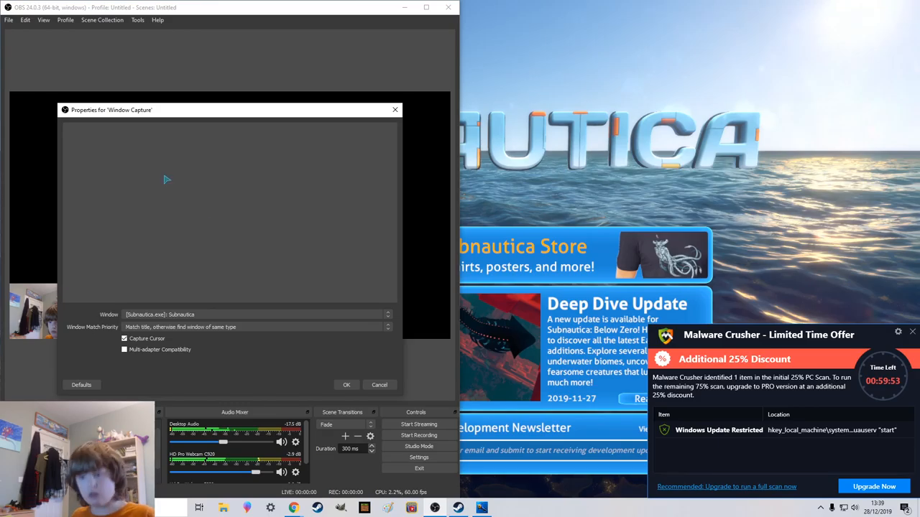
mouse_move(420, 293)
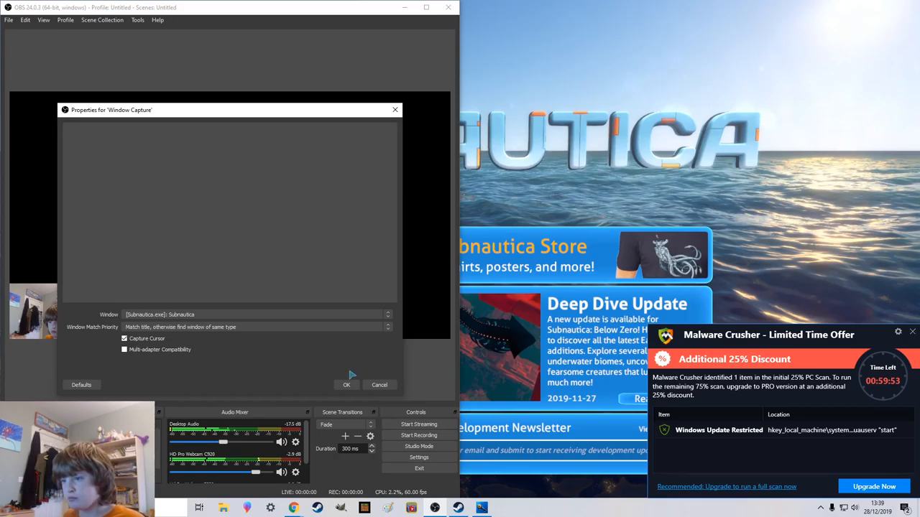
mouse_move(280, 392)
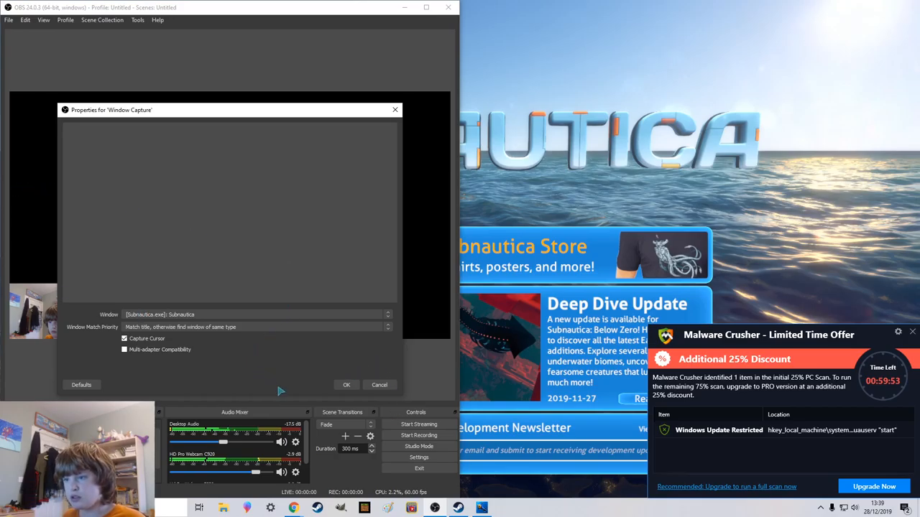
mouse_move(407, 295)
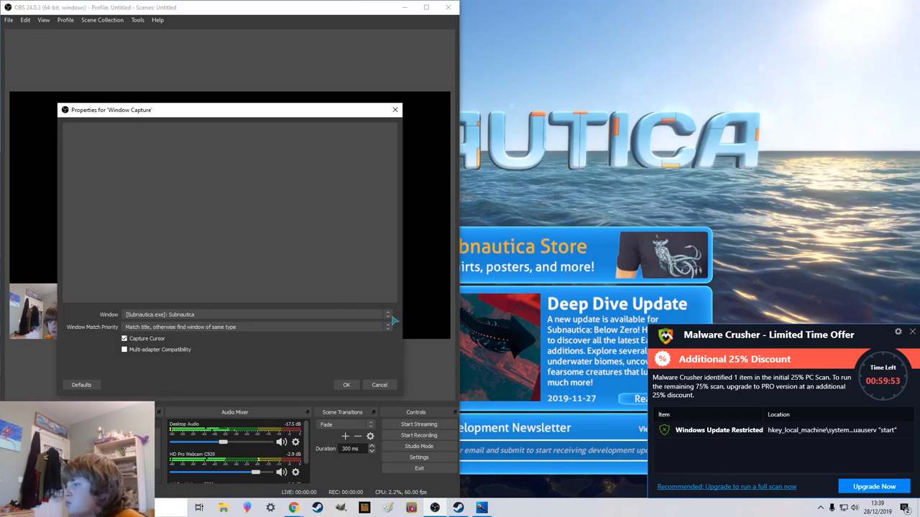
mouse_move(452, 270)
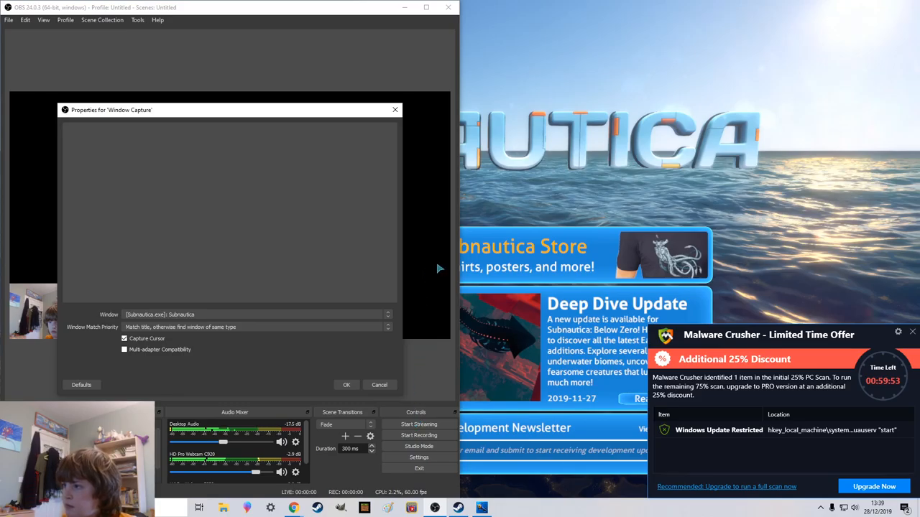
mouse_move(607, 306)
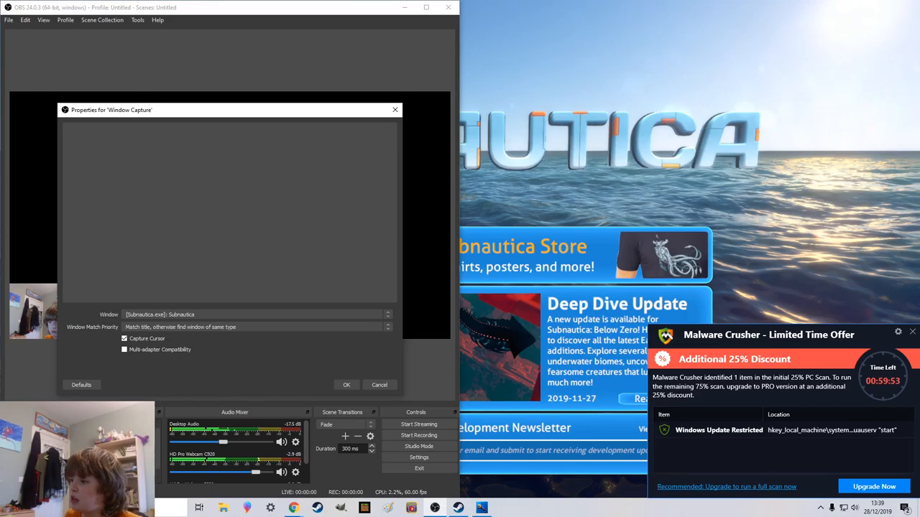
mouse_move(458, 279)
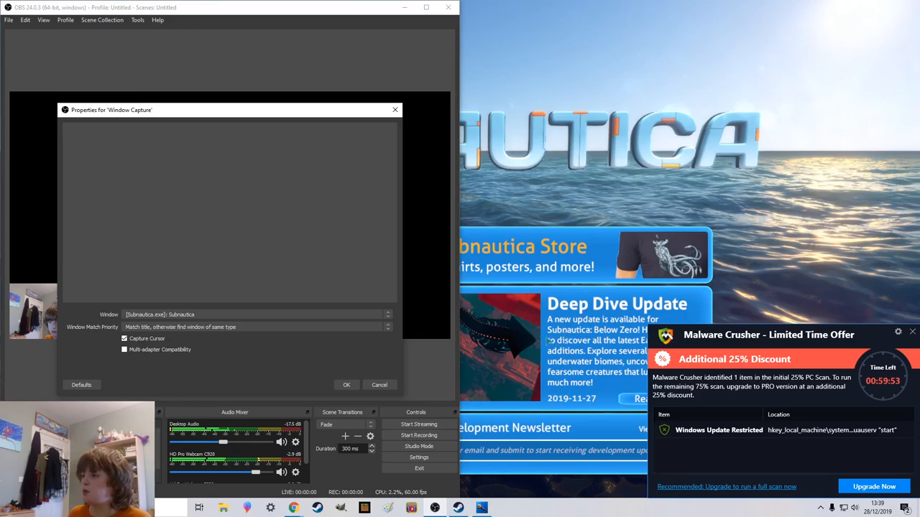
mouse_move(514, 202)
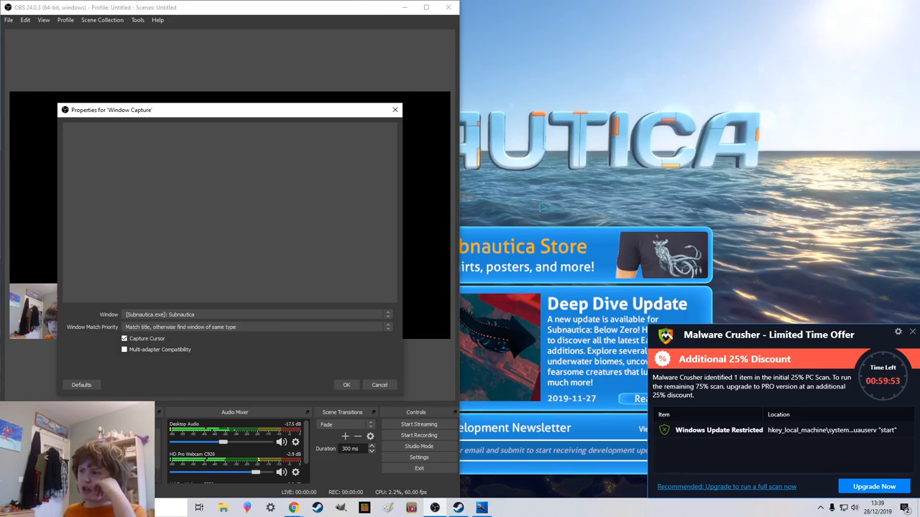
mouse_move(412, 280)
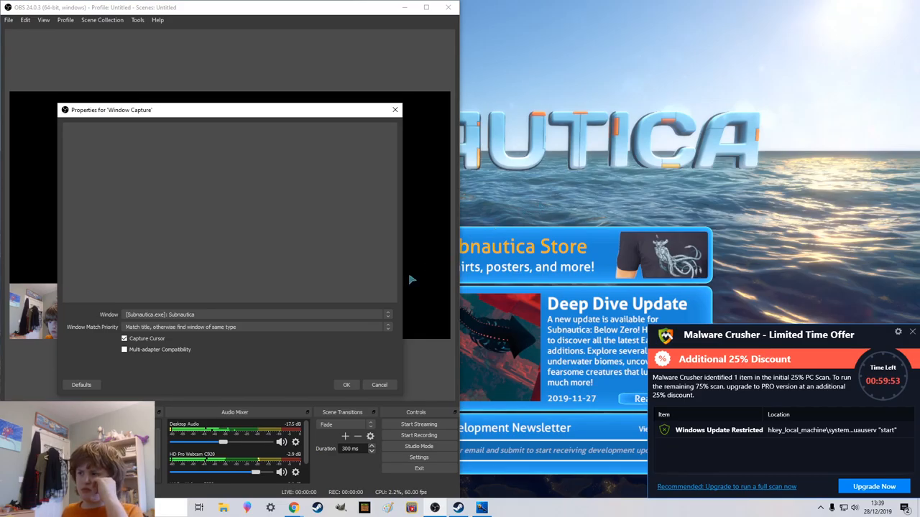
mouse_move(446, 291)
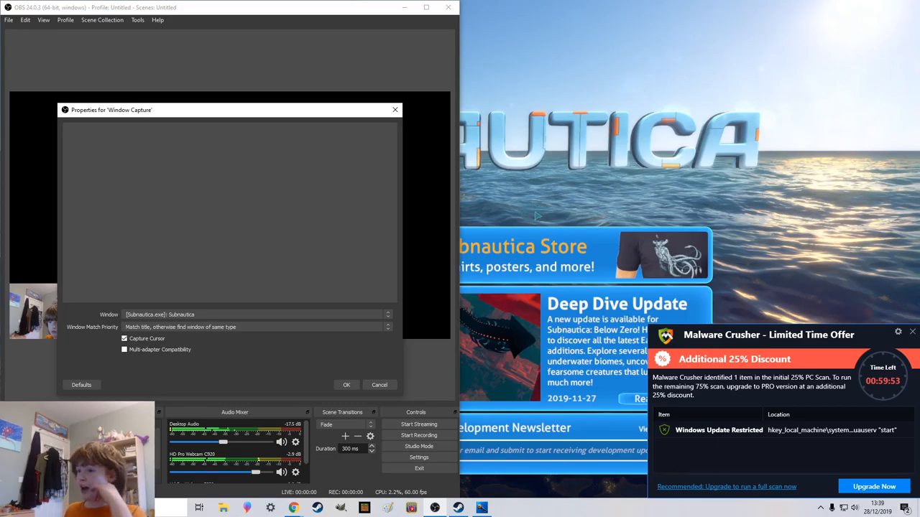
mouse_move(528, 205)
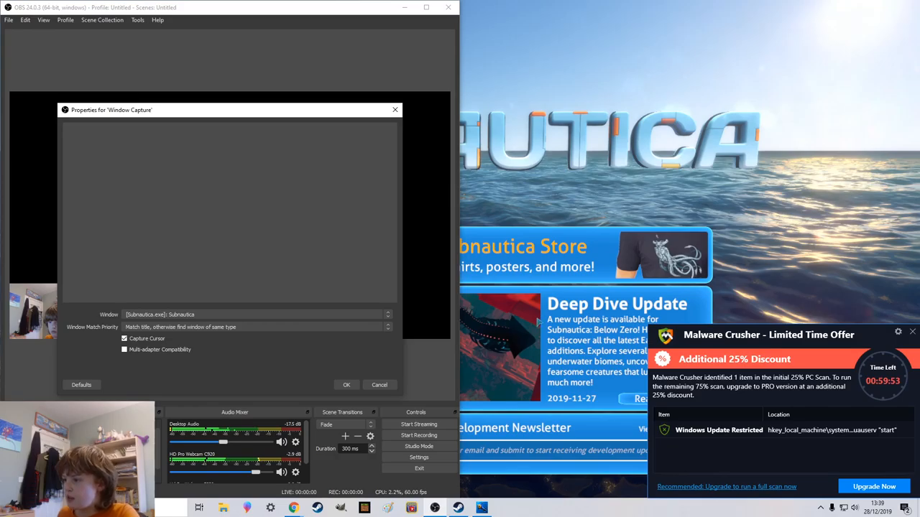
mouse_move(725, 363)
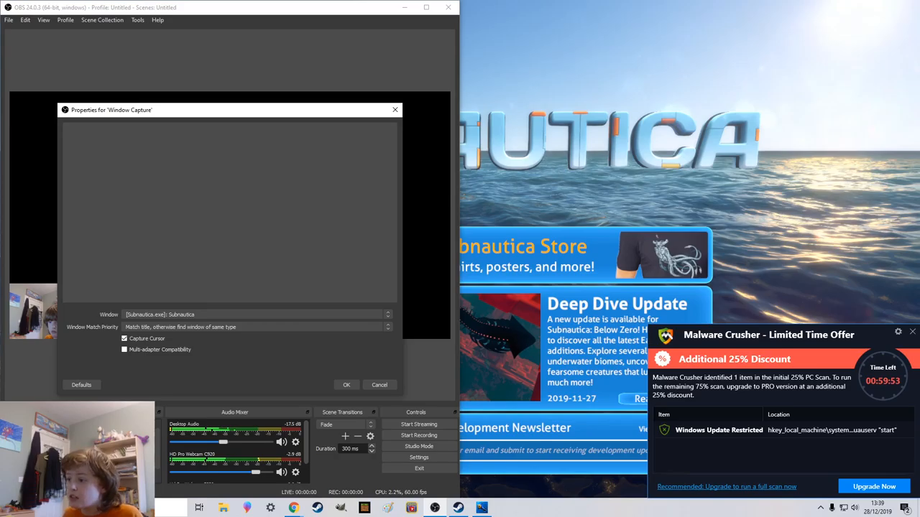
mouse_move(510, 261)
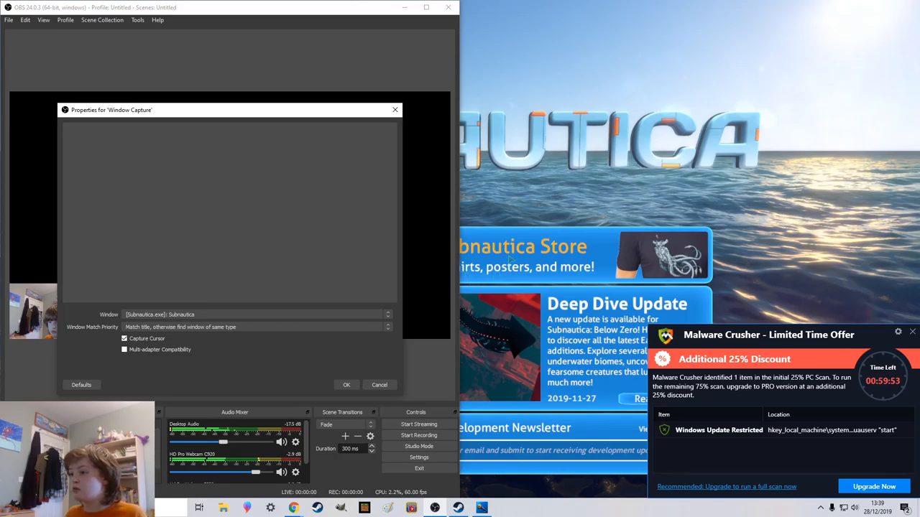
mouse_move(543, 196)
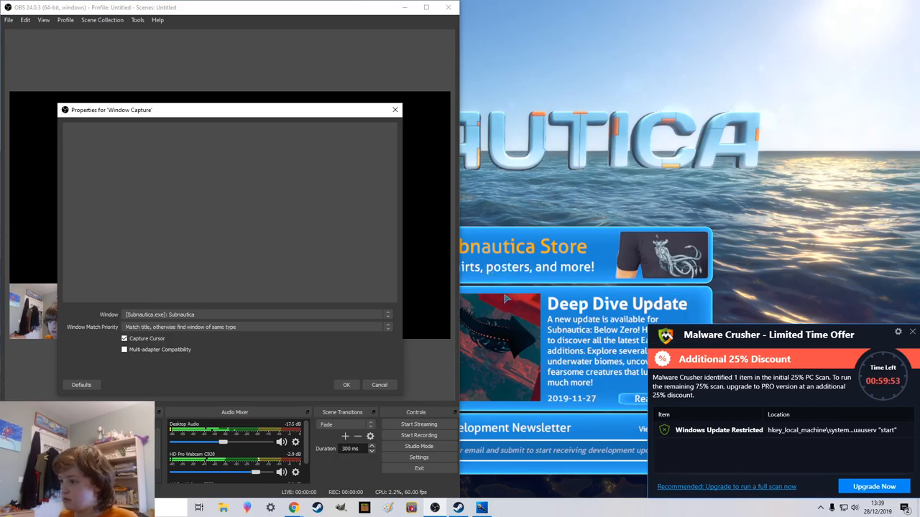
mouse_move(445, 207)
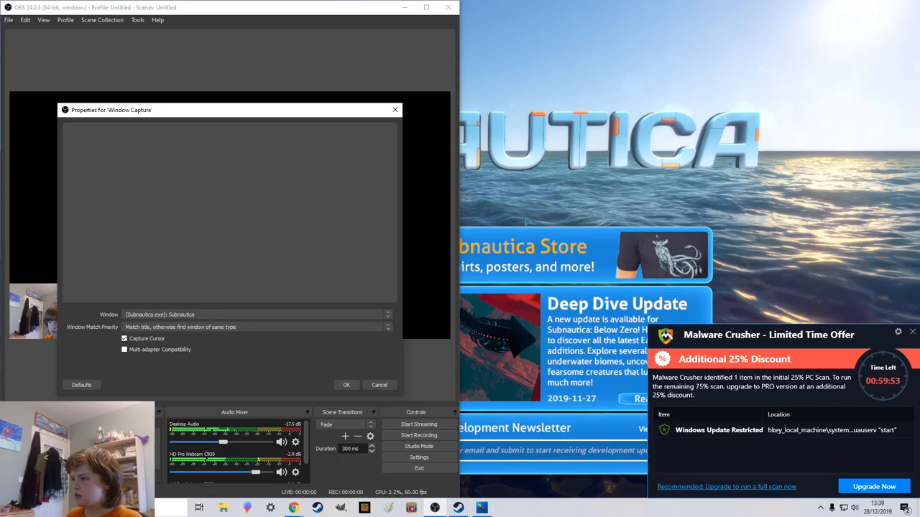
mouse_move(454, 286)
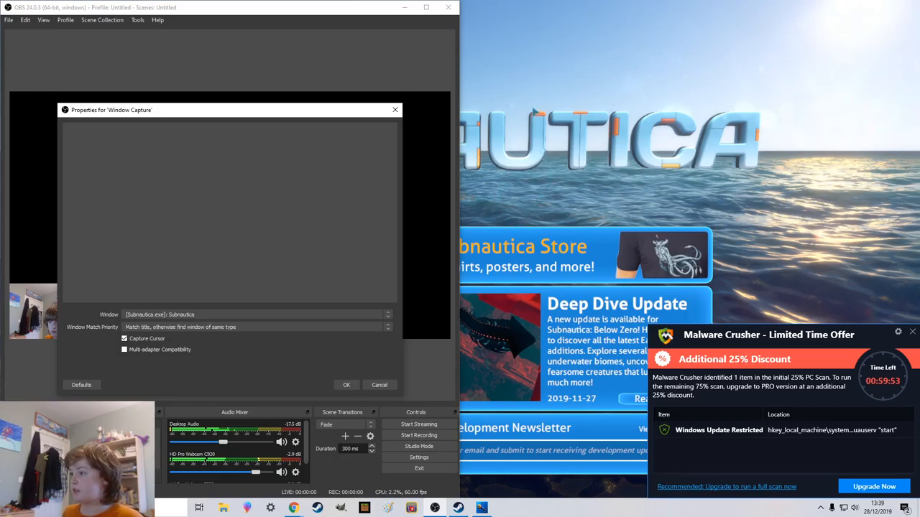
mouse_move(528, 161)
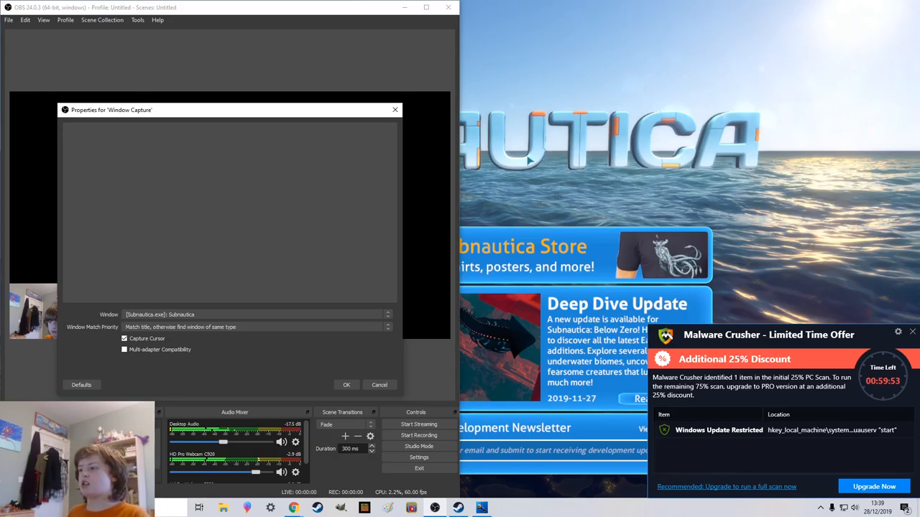
mouse_move(532, 212)
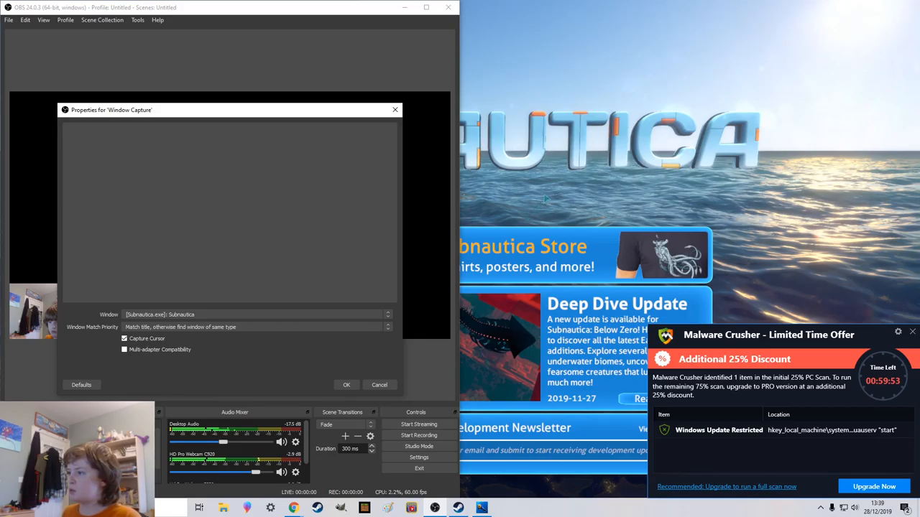
mouse_move(534, 254)
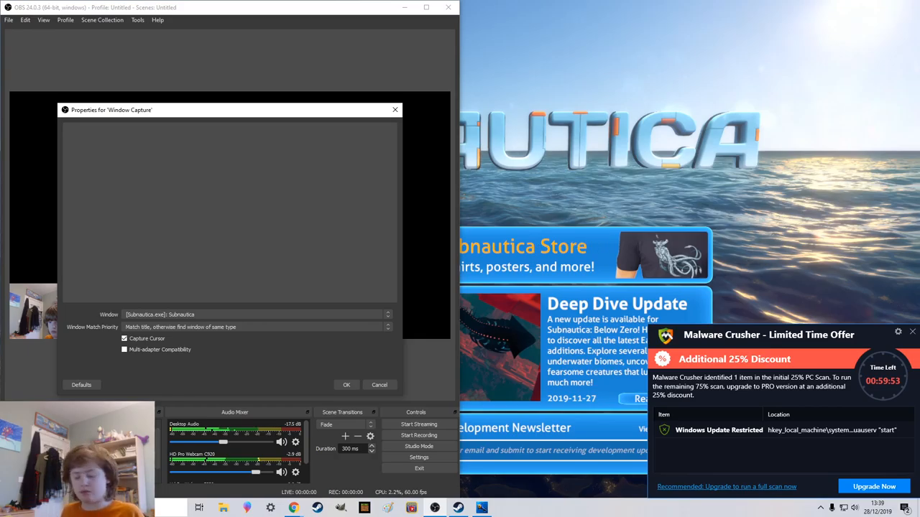
mouse_move(251, 192)
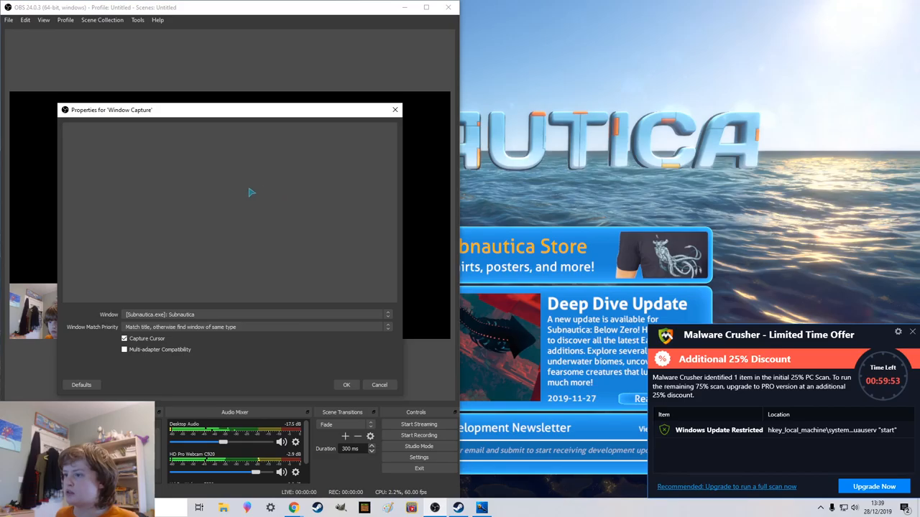
mouse_move(346, 286)
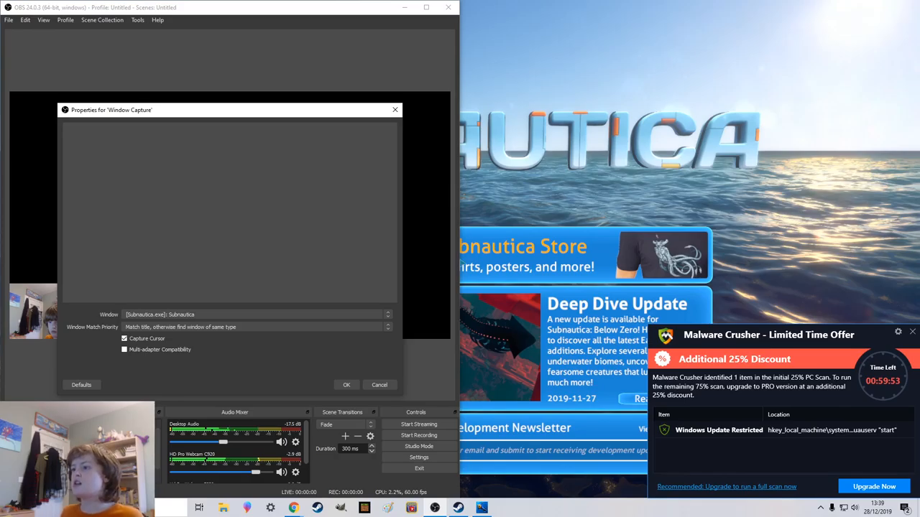
mouse_move(305, 306)
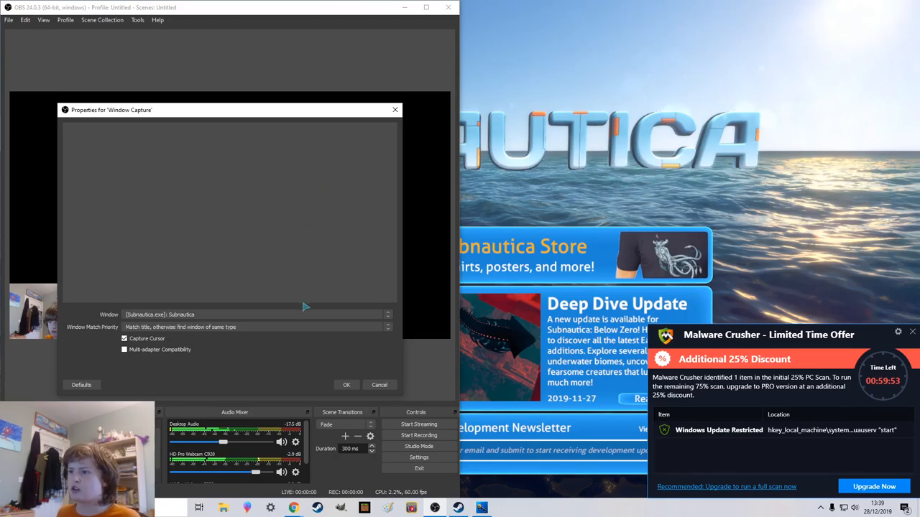
mouse_move(431, 150)
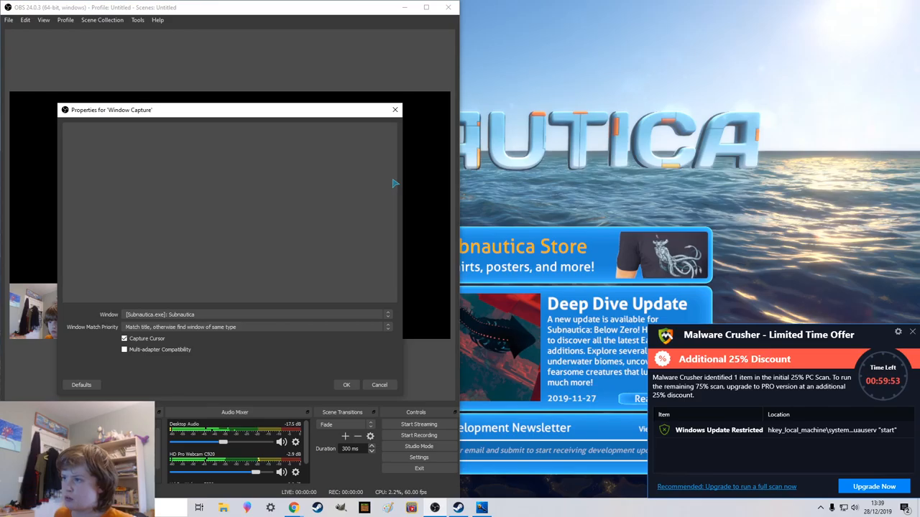
mouse_move(424, 141)
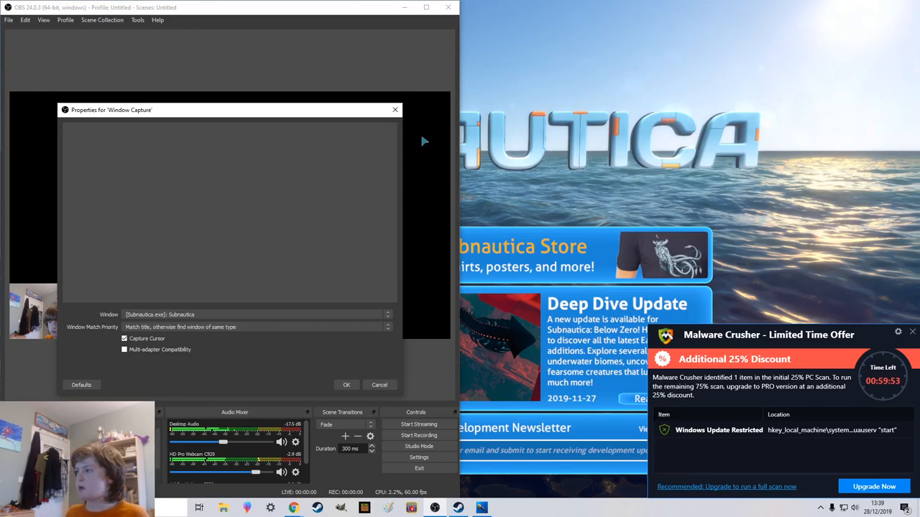
mouse_move(371, 150)
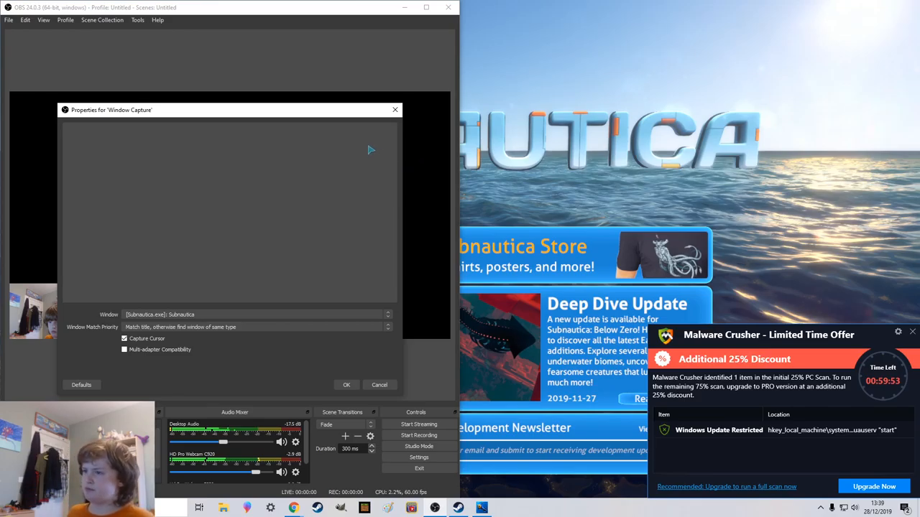
mouse_move(292, 150)
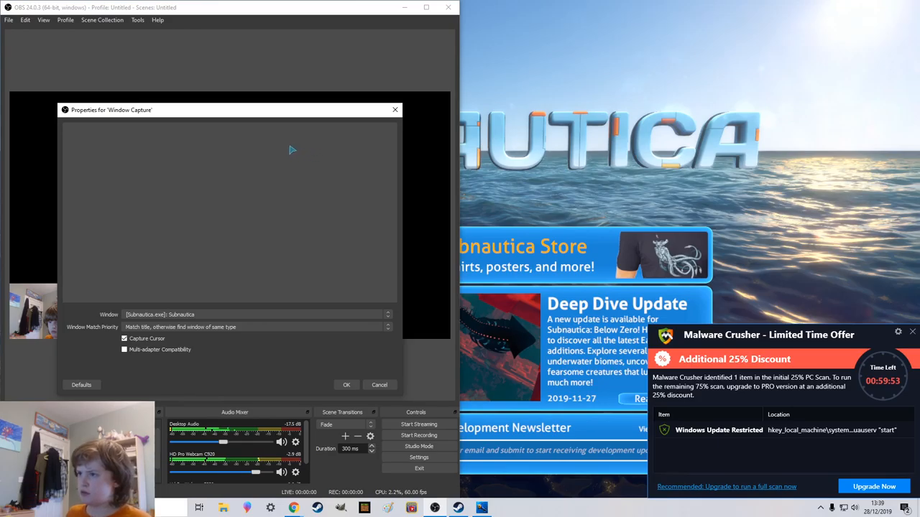
mouse_move(482, 273)
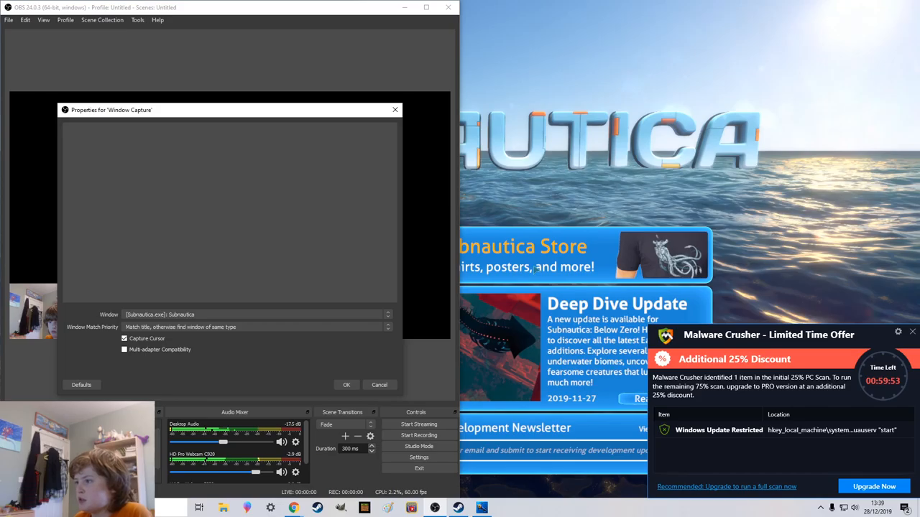
mouse_move(531, 268)
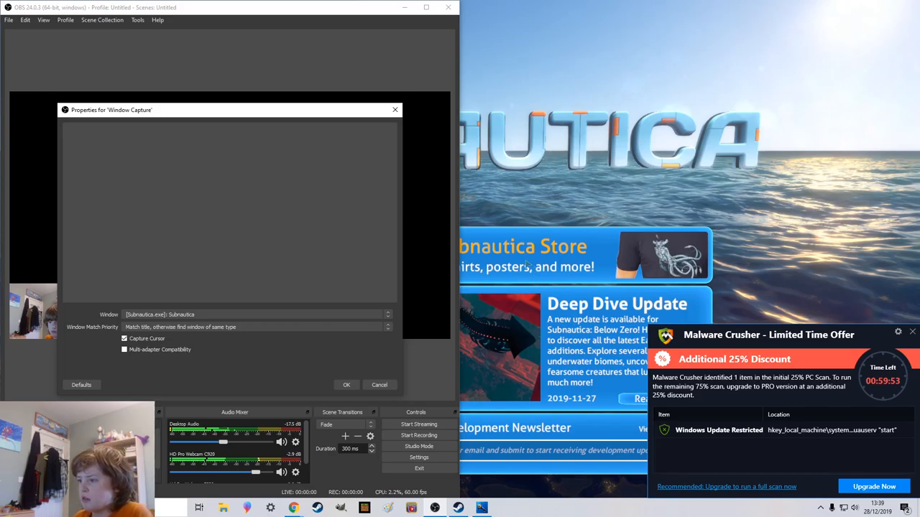
mouse_move(501, 212)
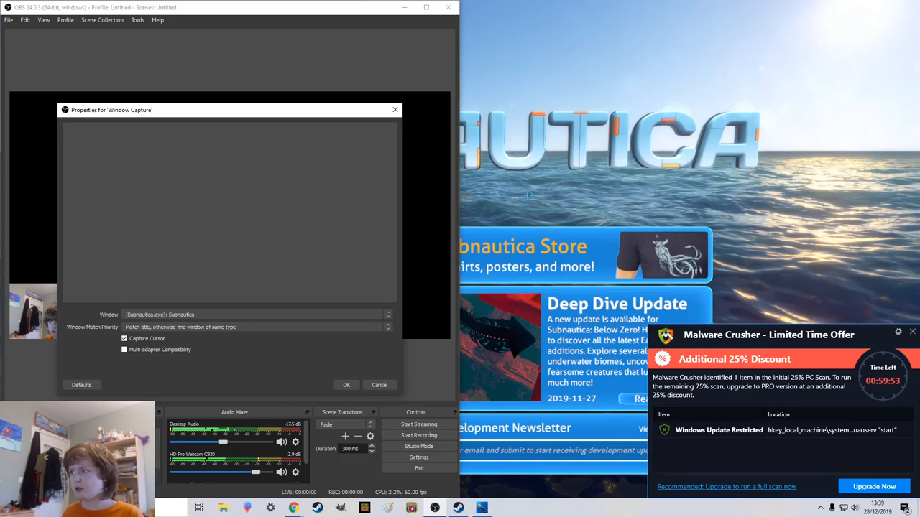
mouse_move(529, 194)
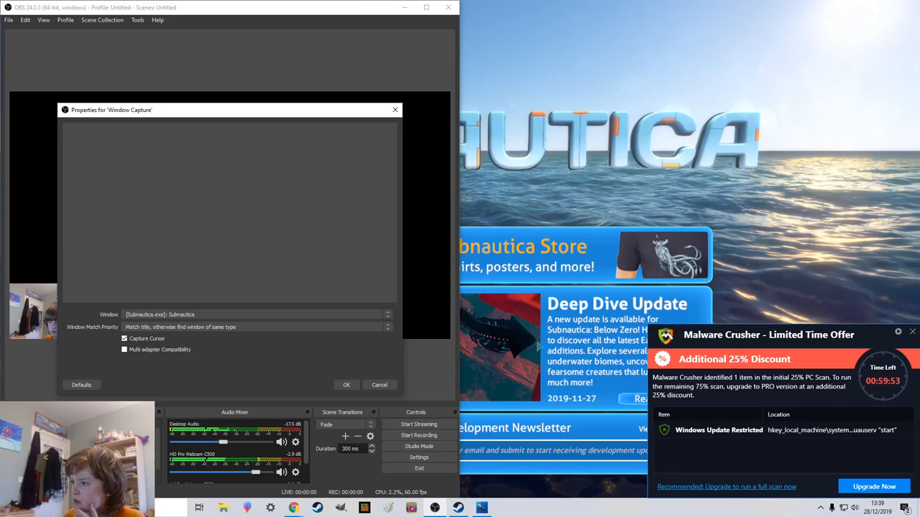
mouse_move(539, 213)
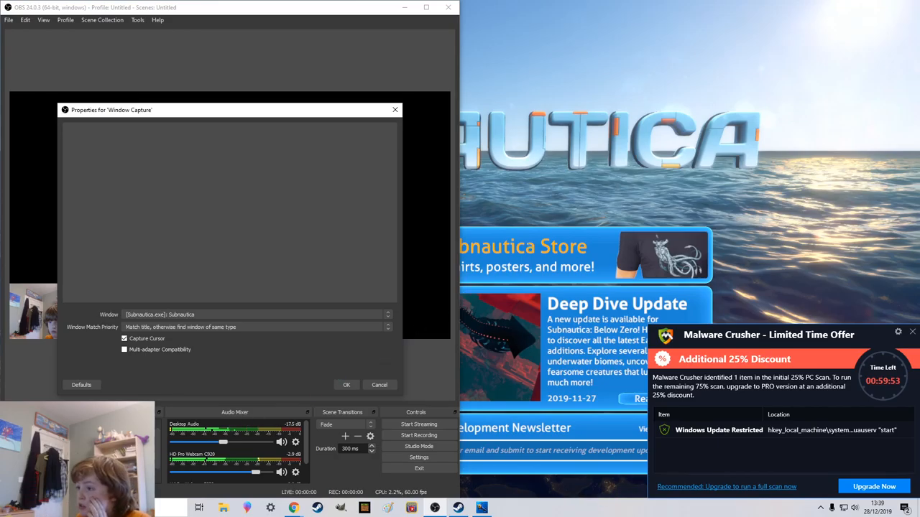
mouse_move(451, 207)
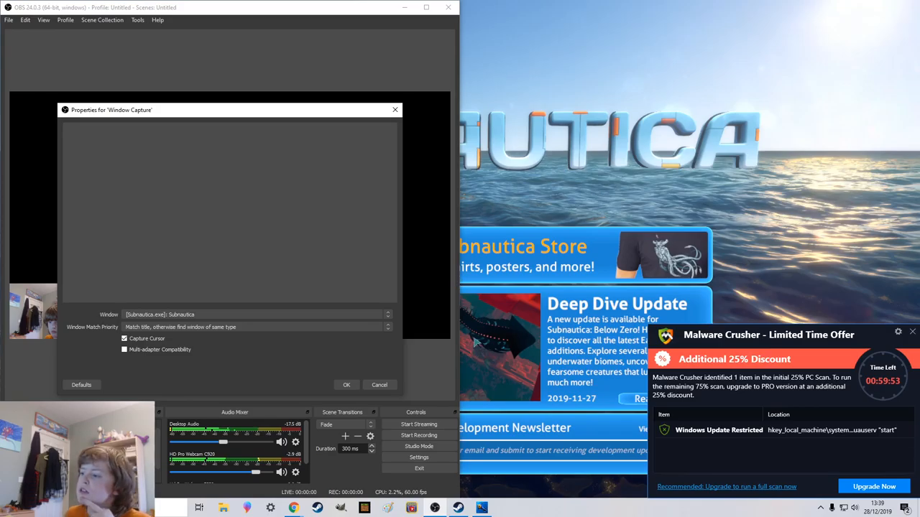
mouse_move(403, 283)
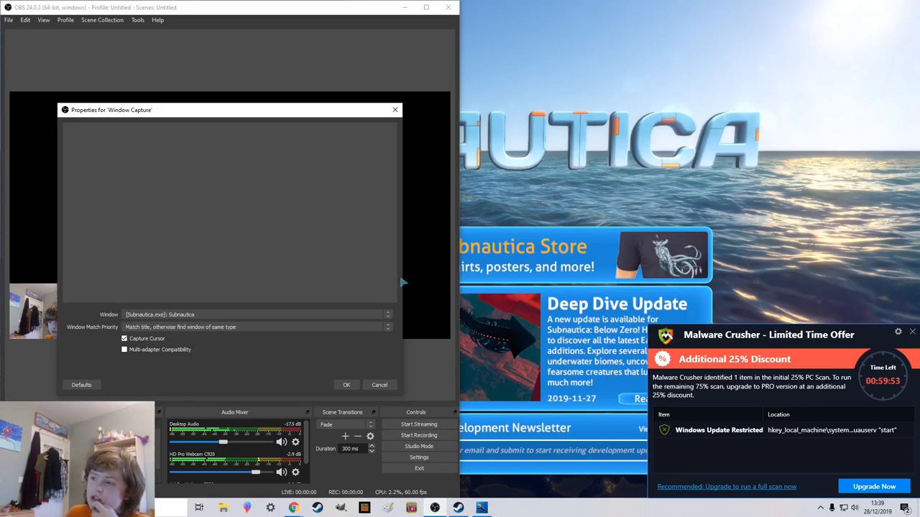